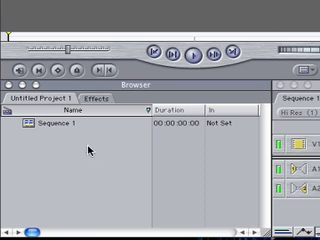
{"action": "mouse_move", "coordinate": [90, 148]}
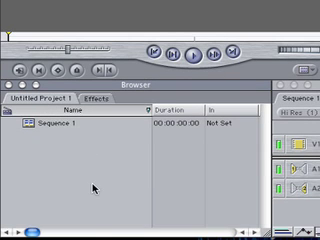
{"action": "mouse_move", "coordinate": [128, 174]}
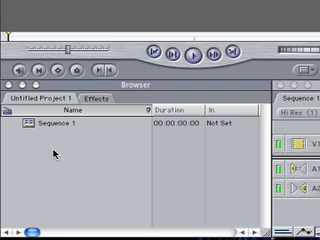
{"action": "mouse_move", "coordinate": [104, 180]}
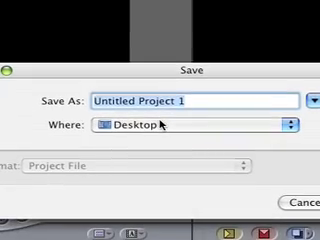
Name the project 'importing' and save it to the Desktop.
{"action": "type", "text": "importing"}
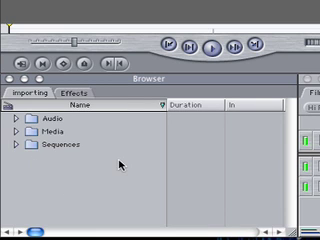
{"action": "mouse_move", "coordinate": [130, 168]}
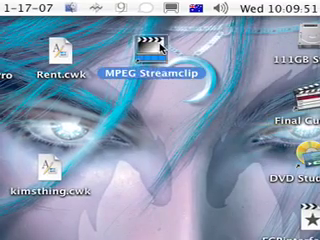
Launch the MPEG Streamclip converter from its desktop icon.
{"action": "double_click", "coordinate": [147, 55]}
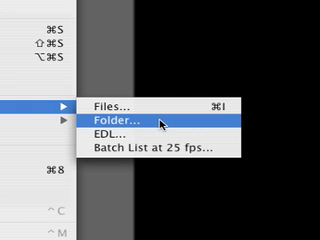
Start a Folder import and scroll the Desktop list toward the importing folder.
{"action": "left_click", "coordinate": [110, 119]}
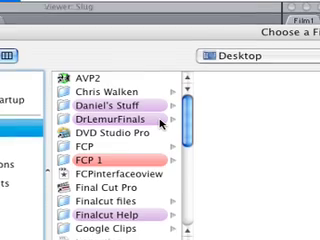
{"action": "scroll", "scroll_direction": "down", "scroll_amount": 3}
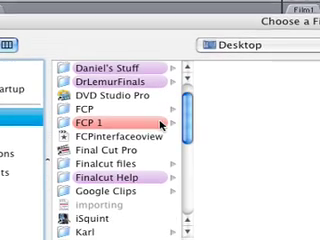